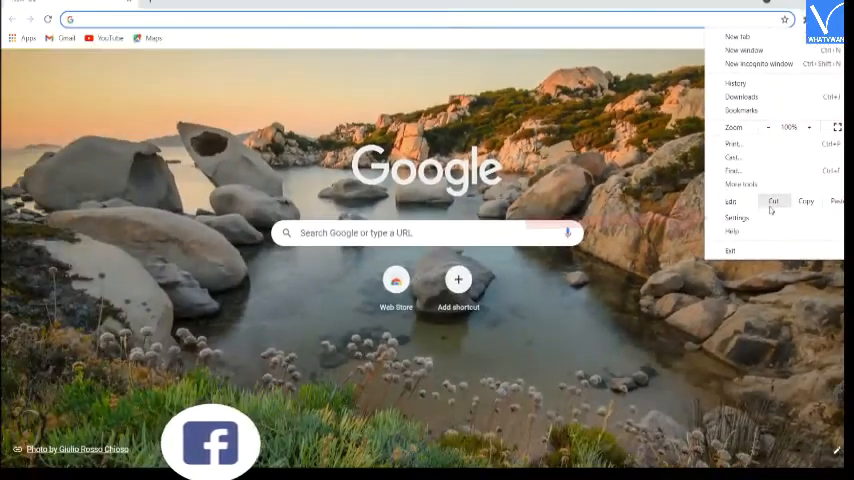
- Show Chrome's Privacy and security section with the cookies option in view
{"action": "left_click", "coordinate": [736, 218]}
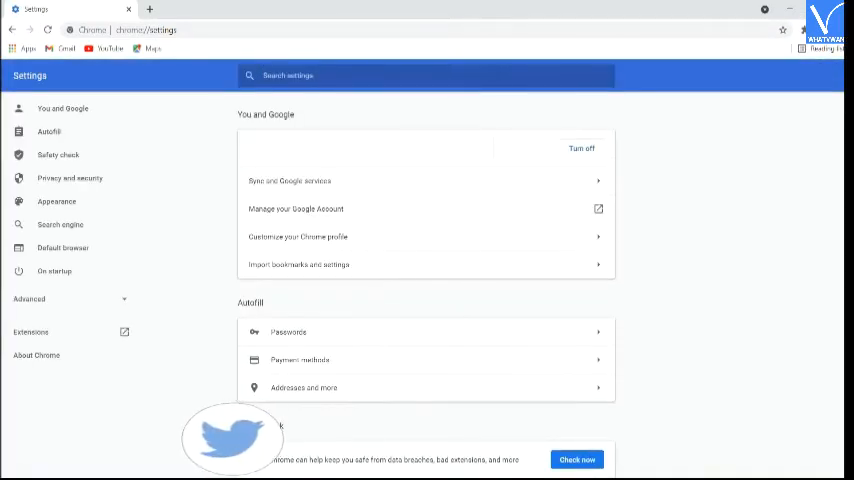
{"action": "scroll", "scroll_direction": "down", "scroll_amount": 3}
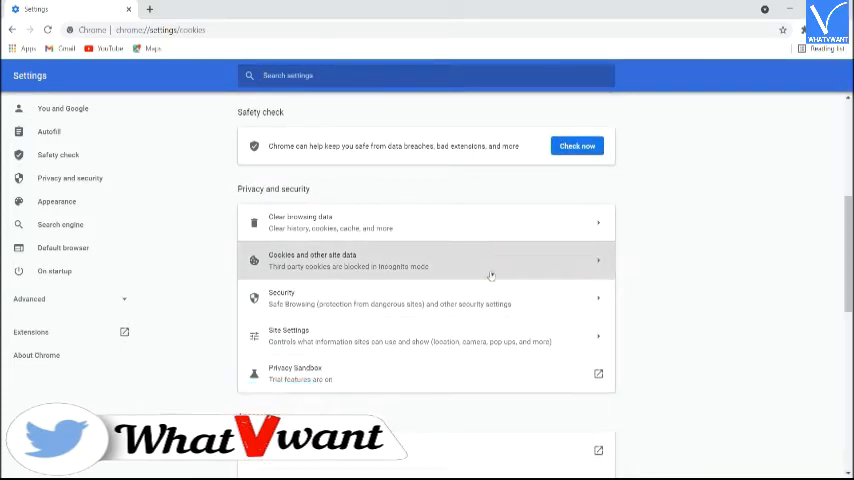
- Show Chrome's full per-site list of stored cookies and site data
{"action": "left_click", "coordinate": [424, 260]}
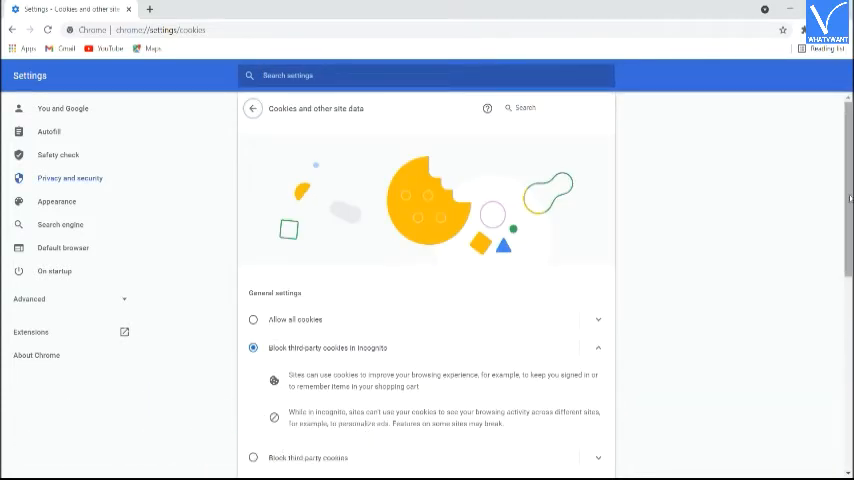
{"action": "scroll", "scroll_direction": "down", "scroll_amount": 3}
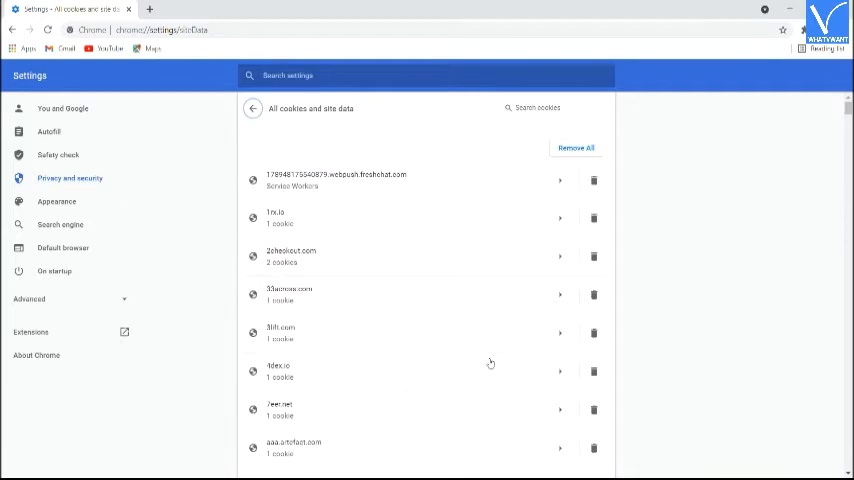
{"action": "left_click", "coordinate": [252, 108]}
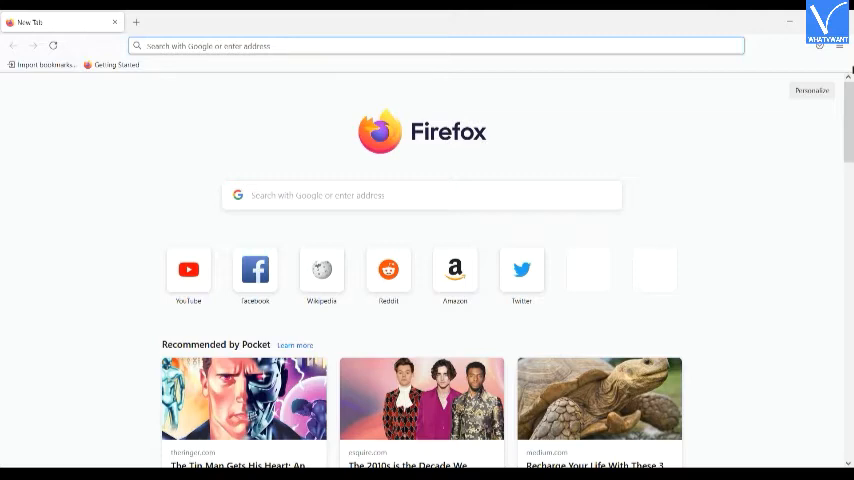
- Reach Firefox's Privacy & Security settings from the hamburger menu
{"action": "left_click", "coordinate": [846, 48]}
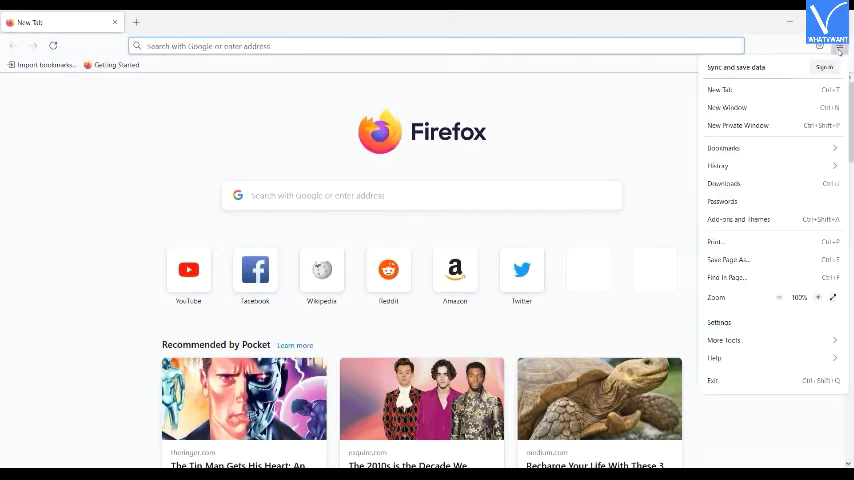
{"action": "left_click", "coordinate": [720, 322]}
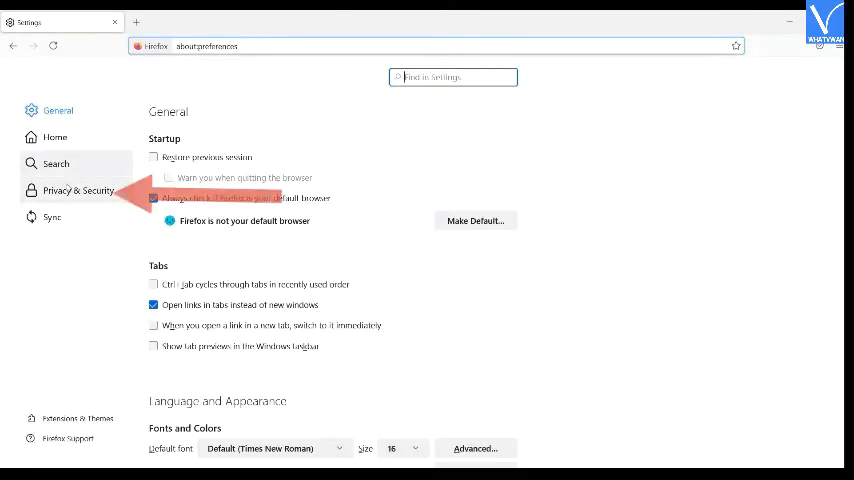
{"action": "left_click", "coordinate": [78, 190]}
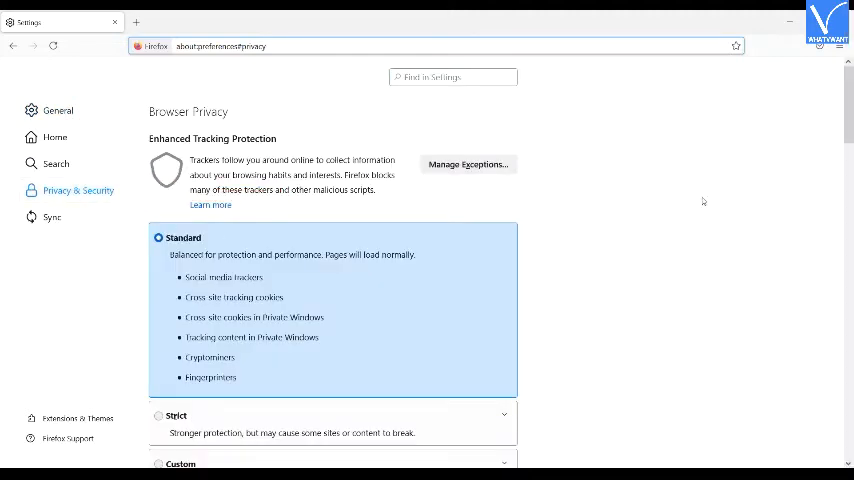
- Bring up Firefox's Manage Cookies and Site Data list of stored sites
{"action": "scroll", "scroll_direction": "down", "scroll_amount": 3}
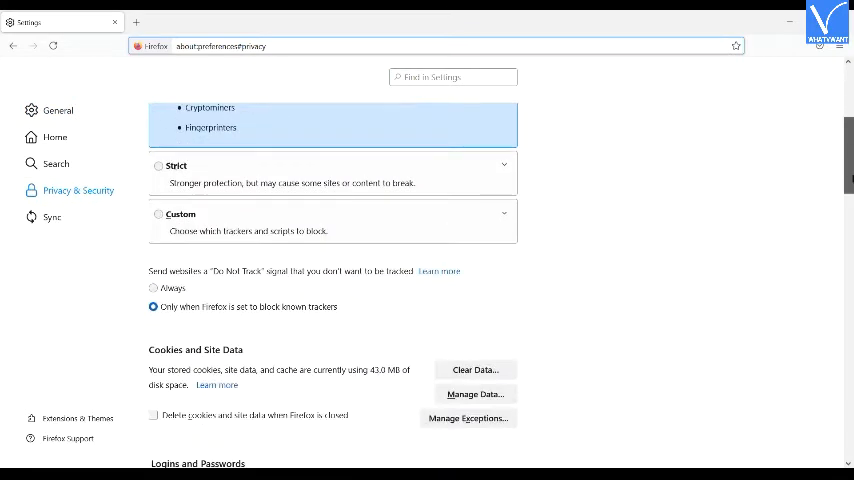
{"action": "left_click", "coordinate": [474, 394]}
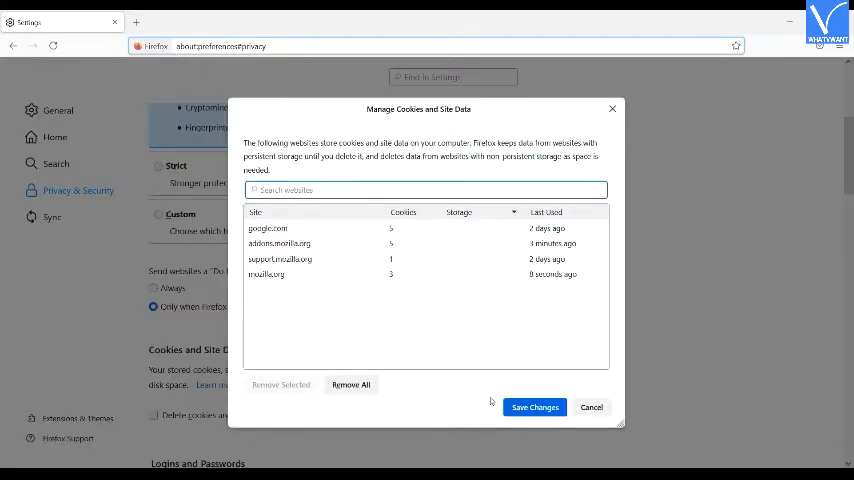
{"action": "mouse_move", "coordinate": [424, 384]}
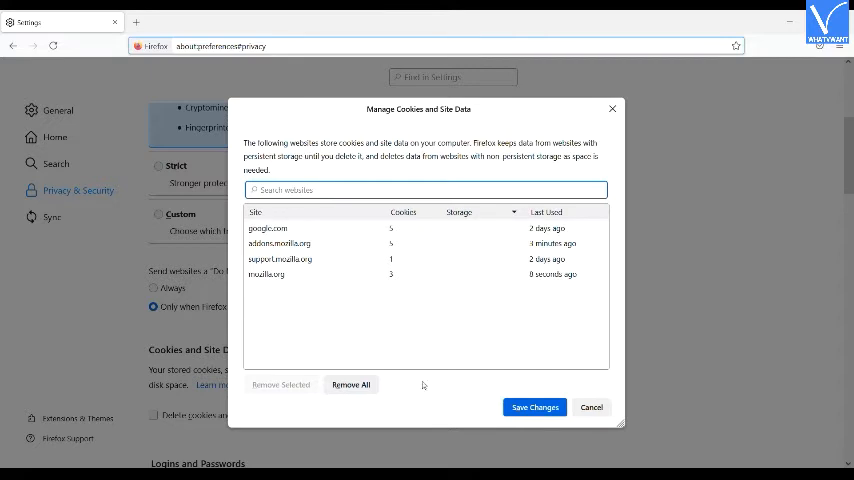
- Remove a selected site's stored cookies and data in Firefox and save the changes
{"action": "left_click", "coordinate": [280, 260]}
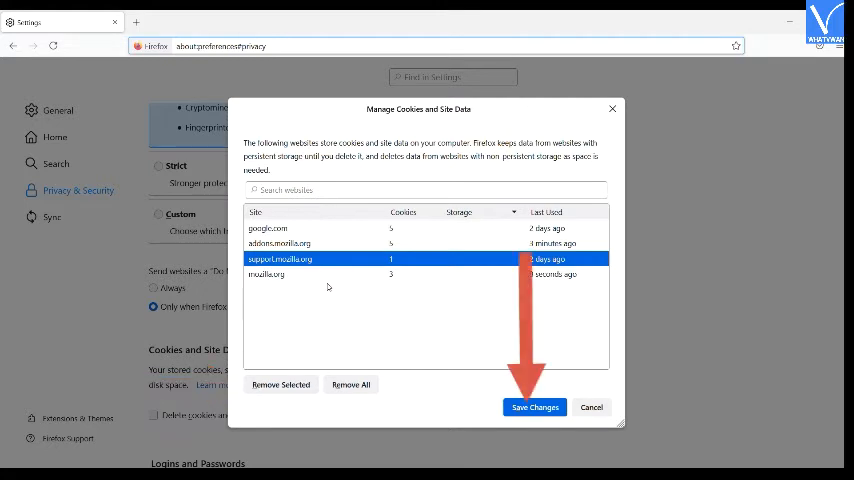
{"action": "left_click", "coordinate": [536, 408]}
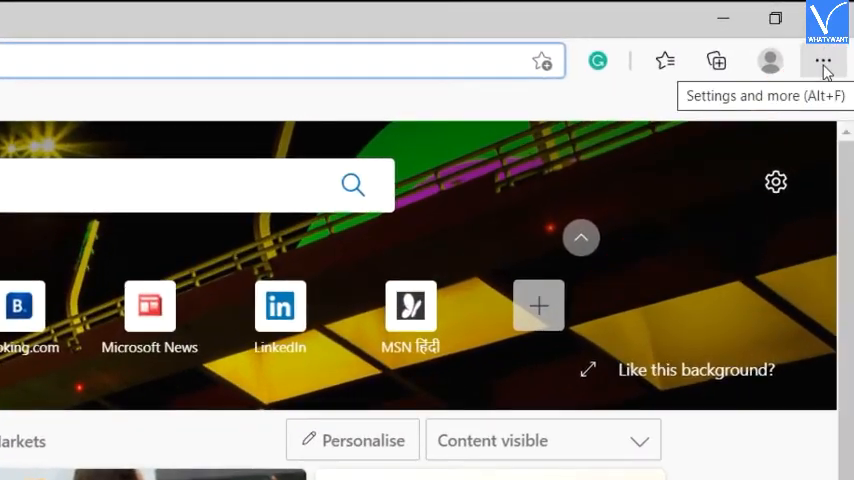
- Reach Edge's Privacy, search and services settings page from the … menu
{"action": "left_click", "coordinate": [824, 64]}
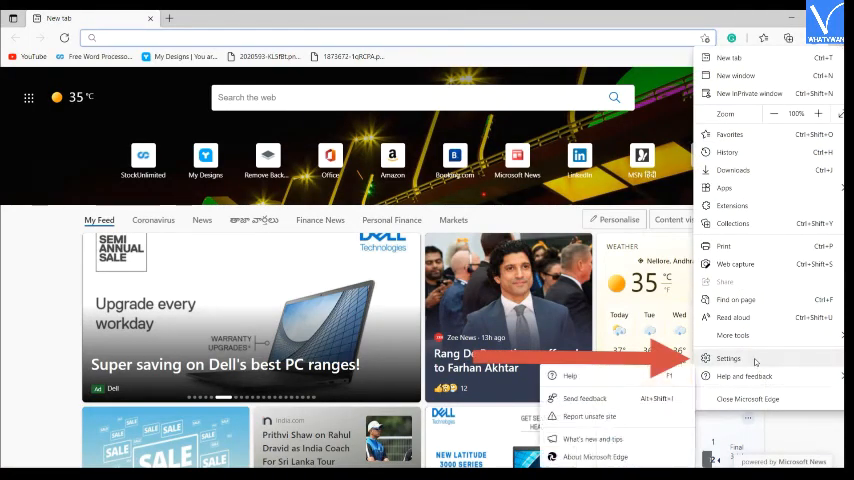
{"action": "left_click", "coordinate": [728, 358]}
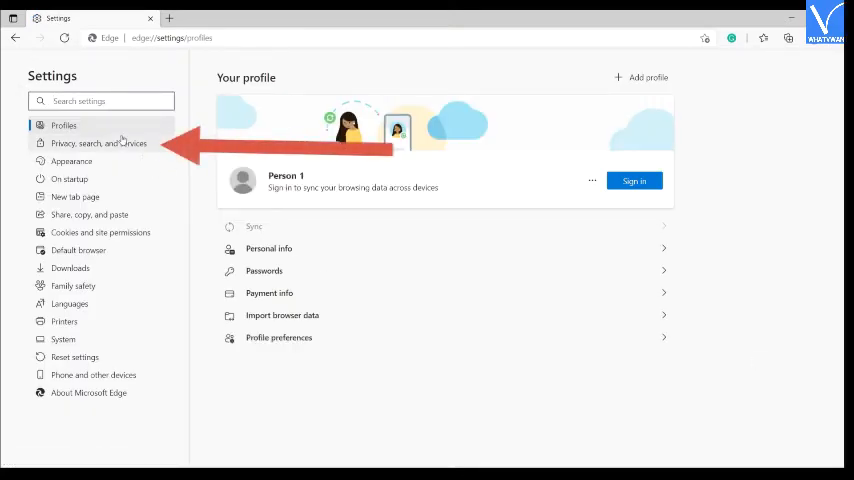
{"action": "left_click", "coordinate": [98, 144]}
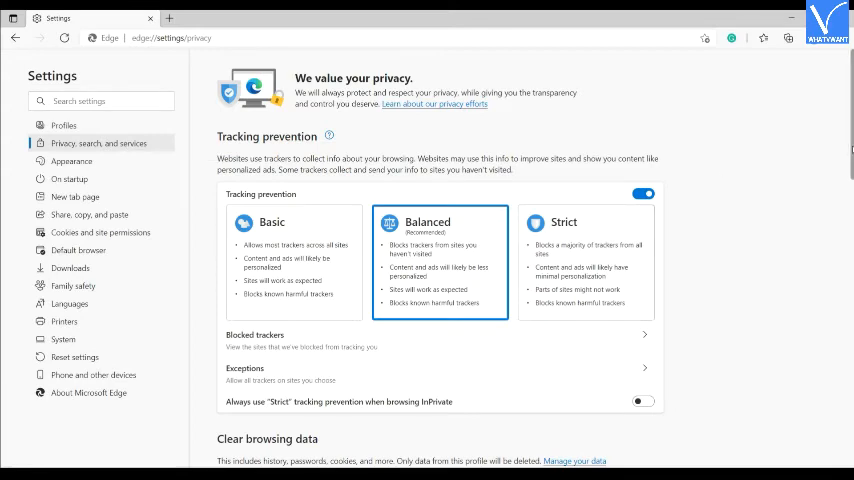
- Clear Edge's last hour of history, downloads, cookies and cached files via Clear now
{"action": "scroll", "scroll_direction": "down", "scroll_amount": 3}
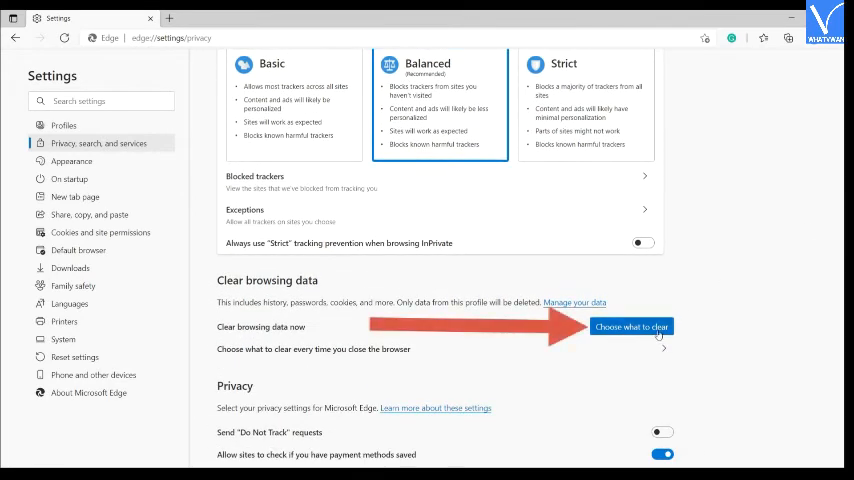
{"action": "left_click", "coordinate": [636, 326]}
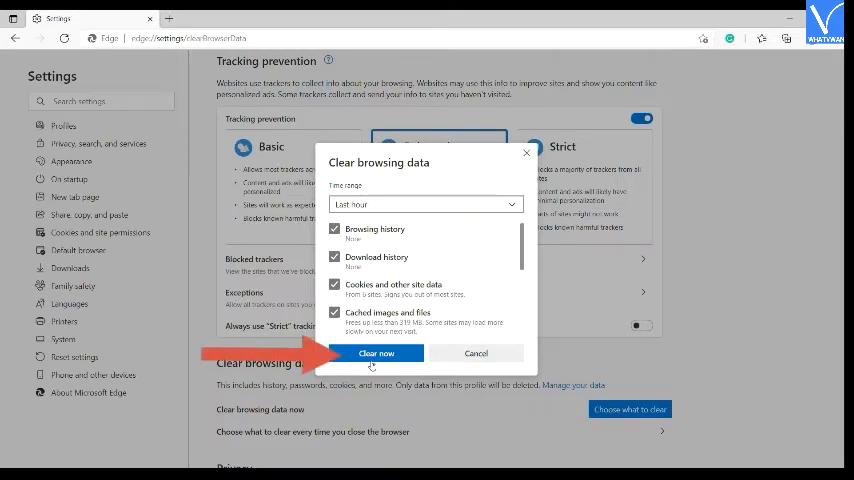
{"action": "left_click", "coordinate": [376, 352]}
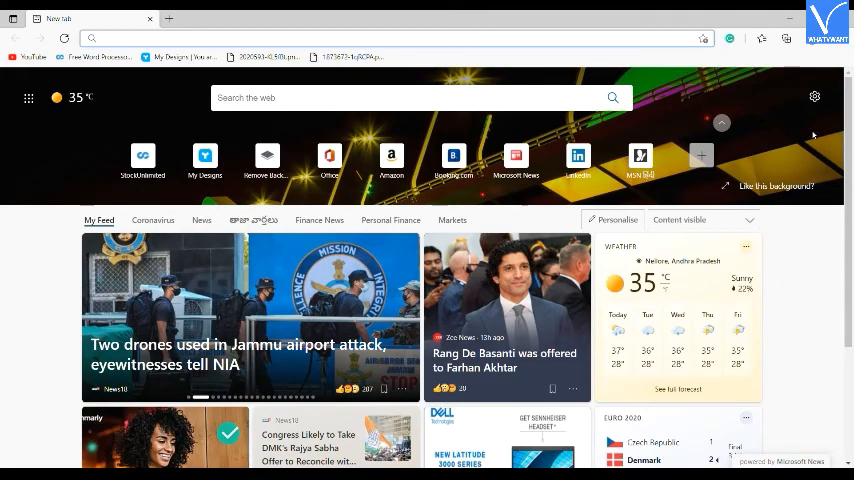